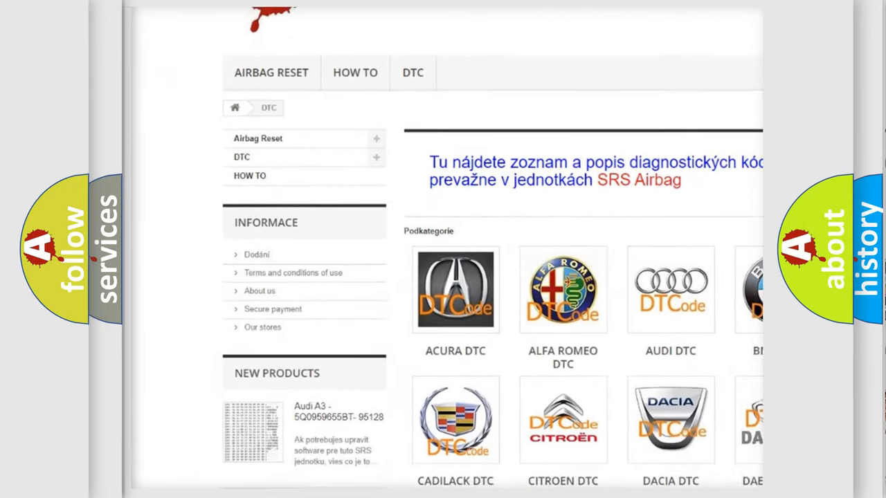
scroll("down", 3)
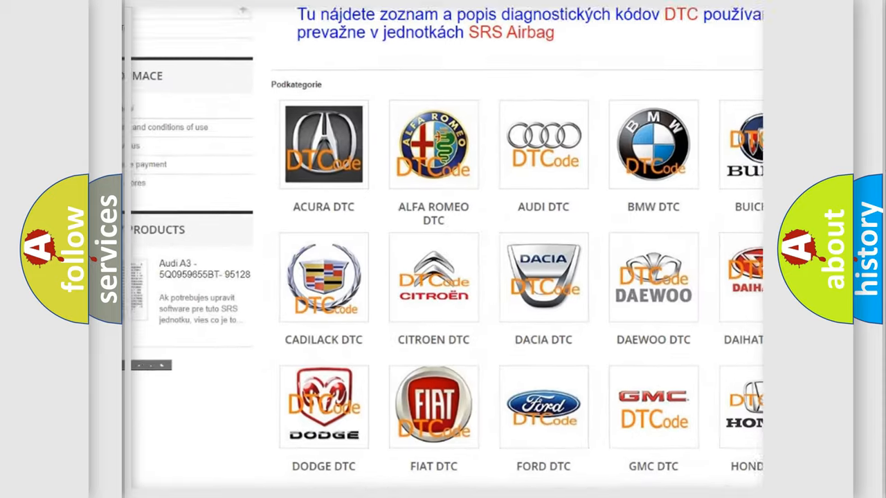
scroll("down", 3)
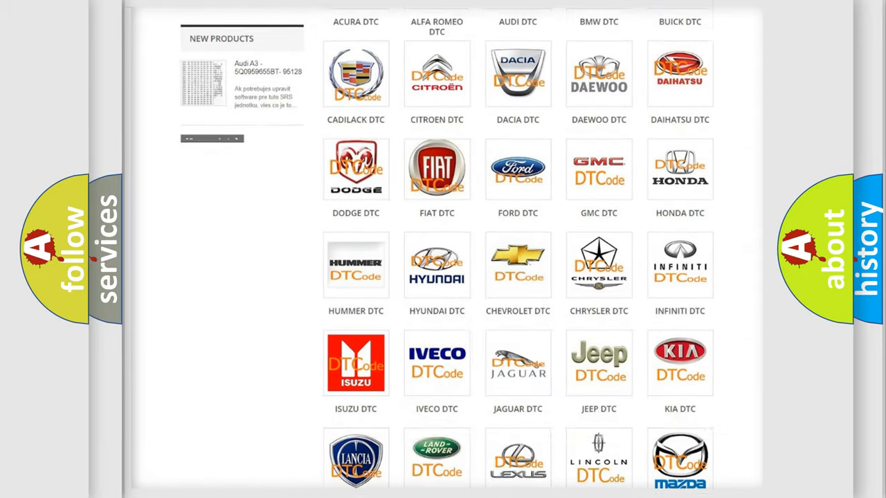
scroll("down", 3)
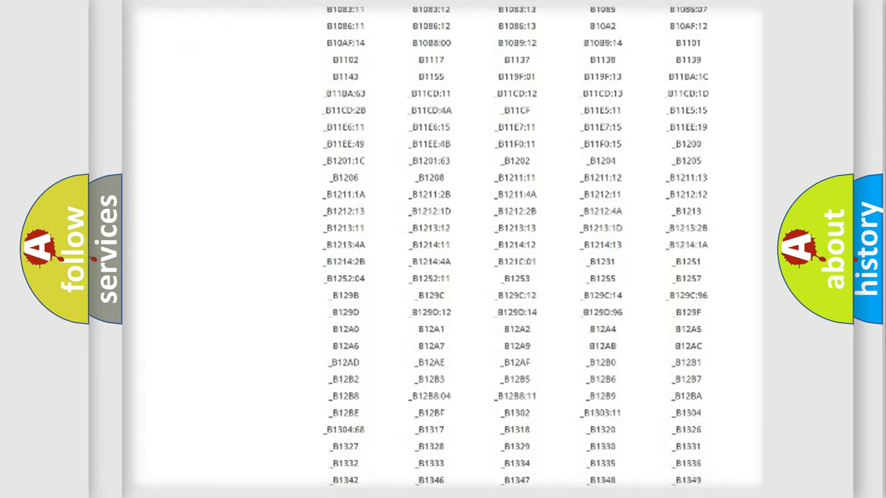
scroll("down", 3)
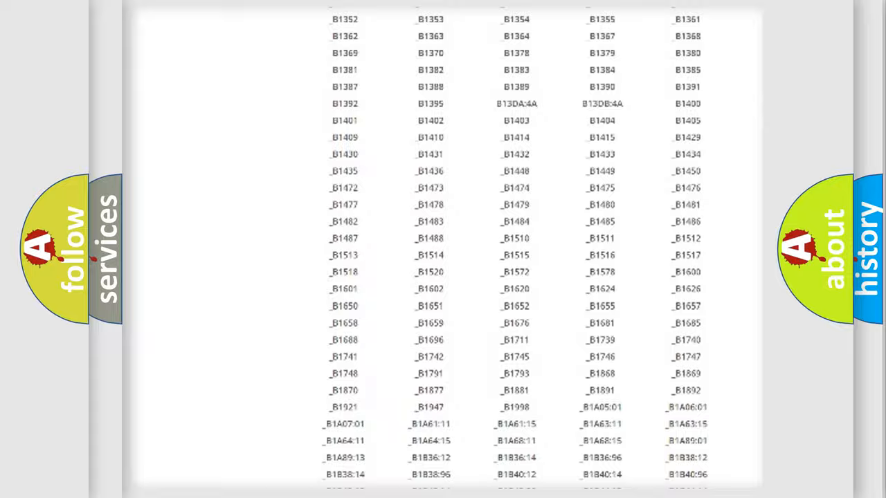
scroll("up", 3)
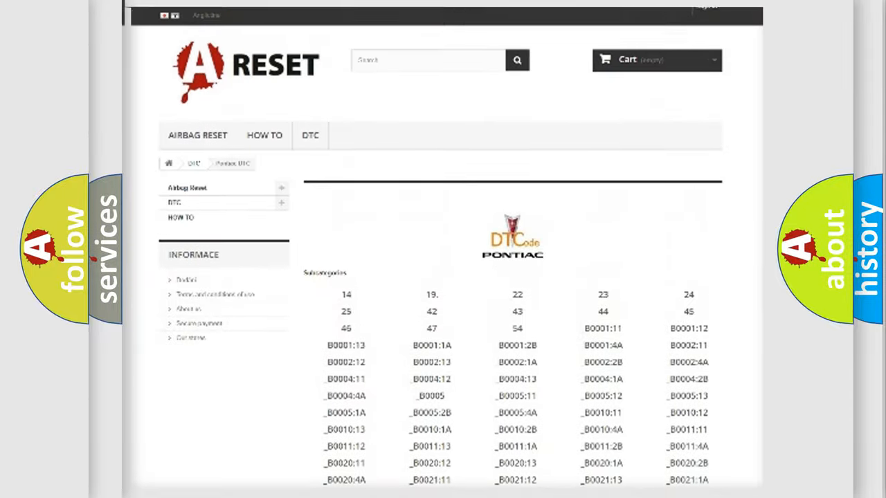